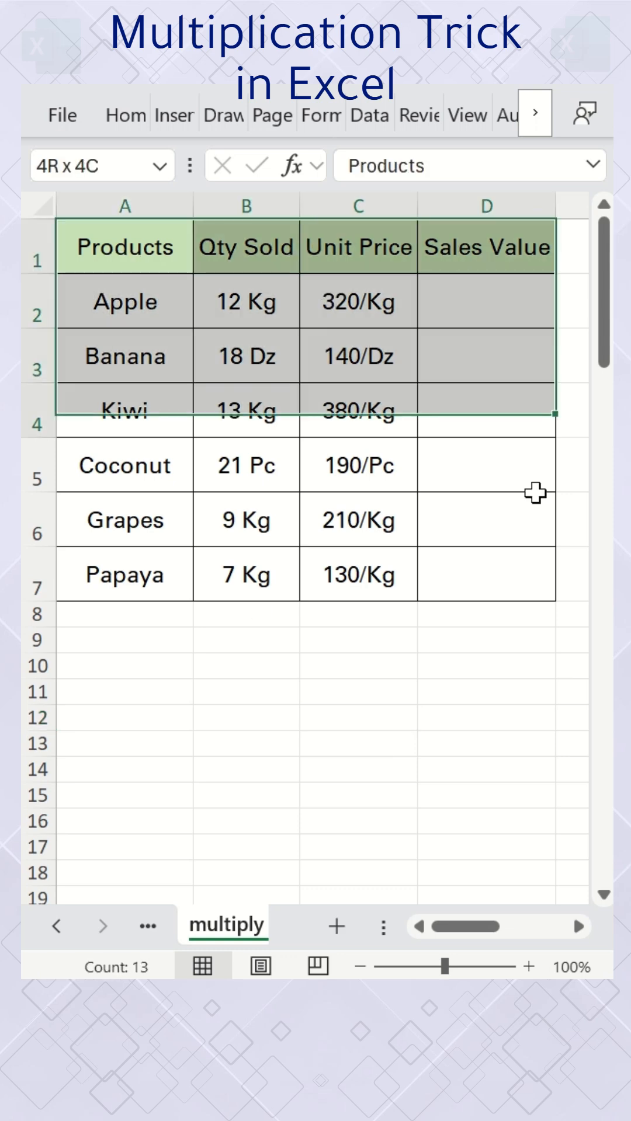
Step: Enter =B2*C2 in Apple's Sales Value cell D2, which returns a #VALUE! error
click(357, 691)
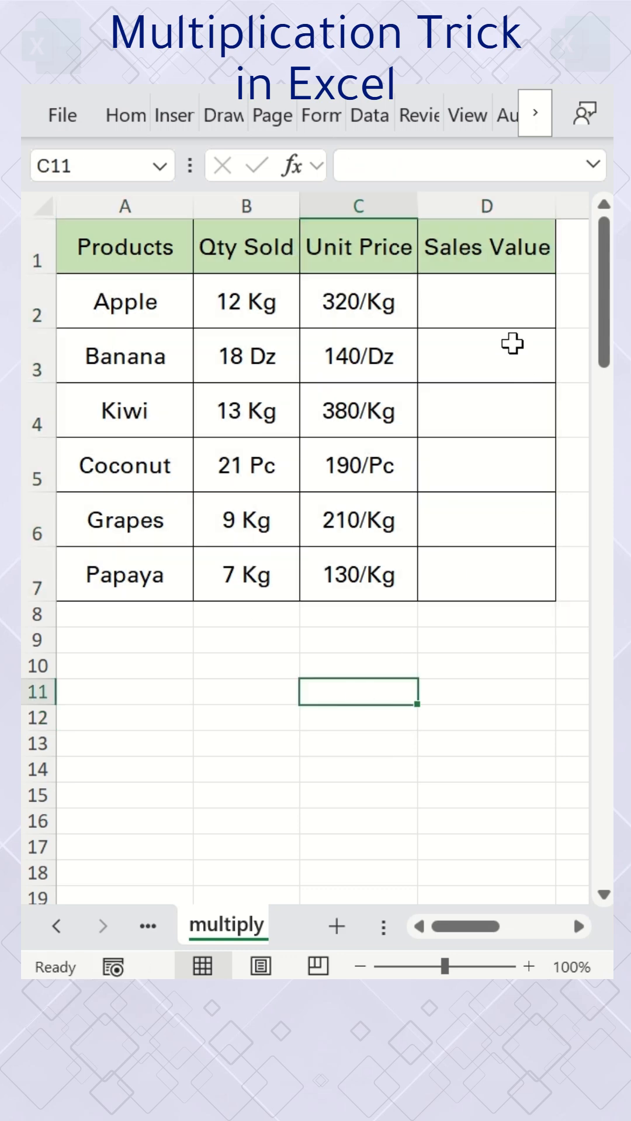
click(485, 300)
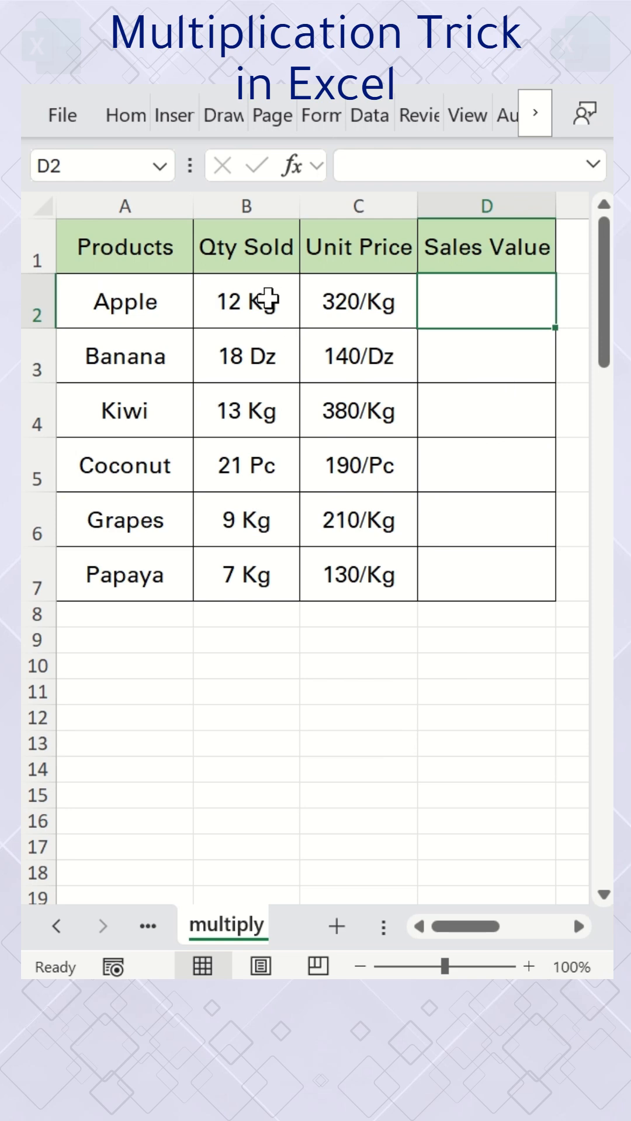
mouse_move(481, 517)
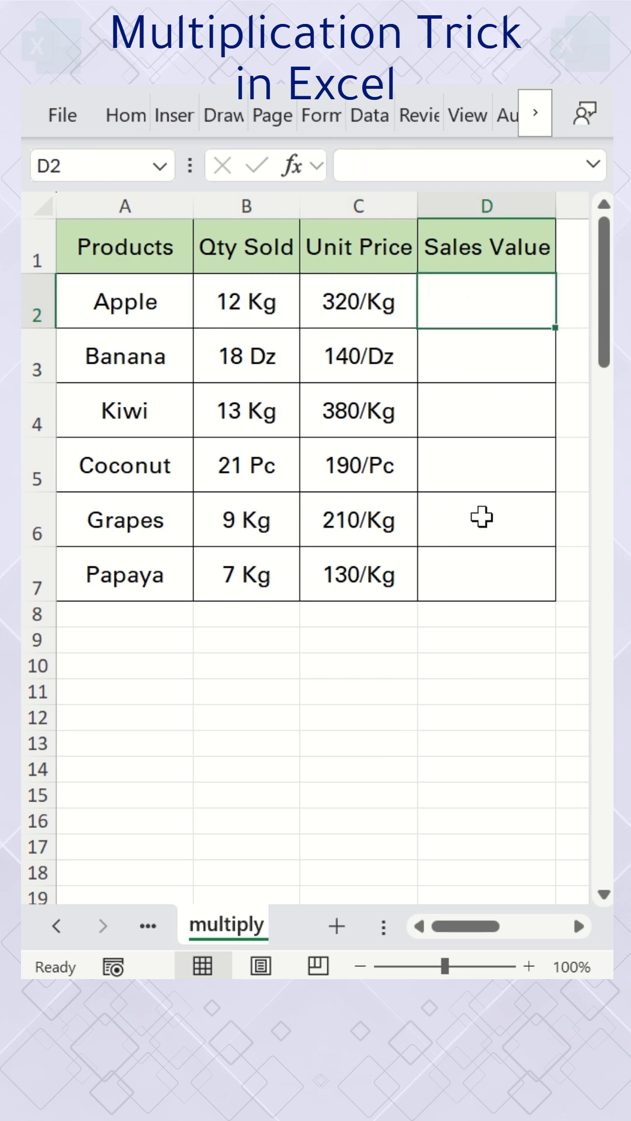
click(246, 302)
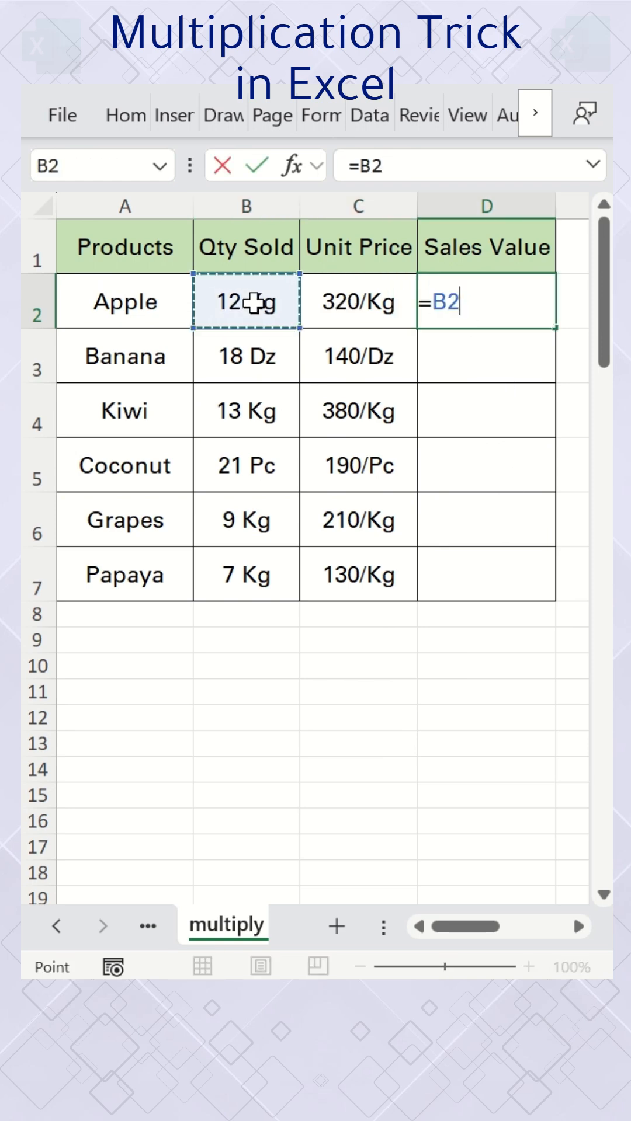
click(358, 302)
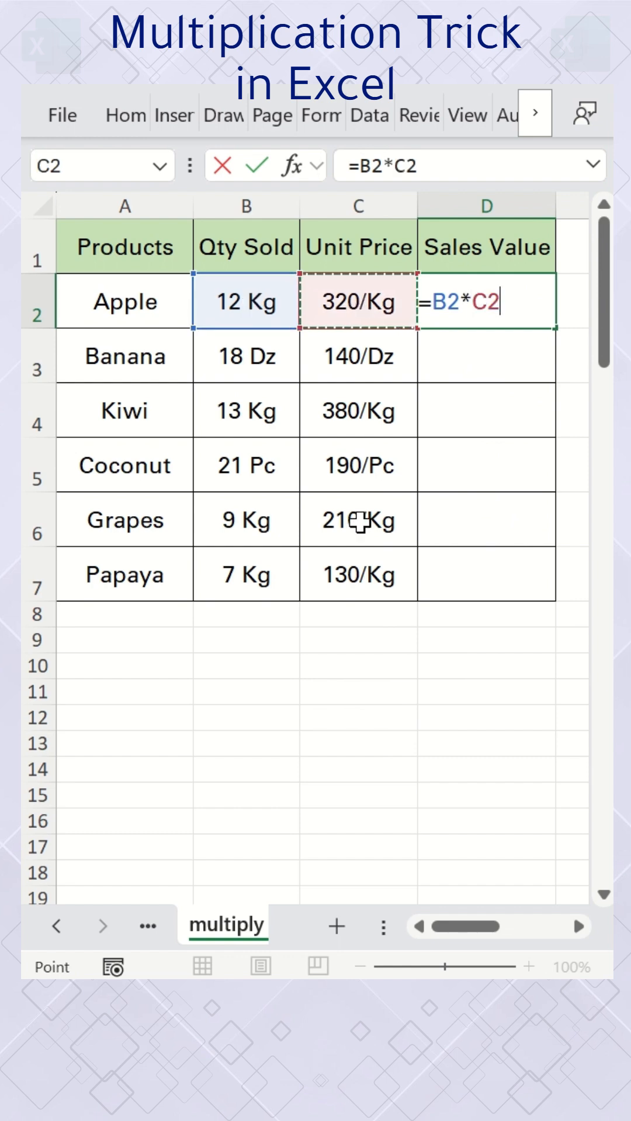
key(enter)
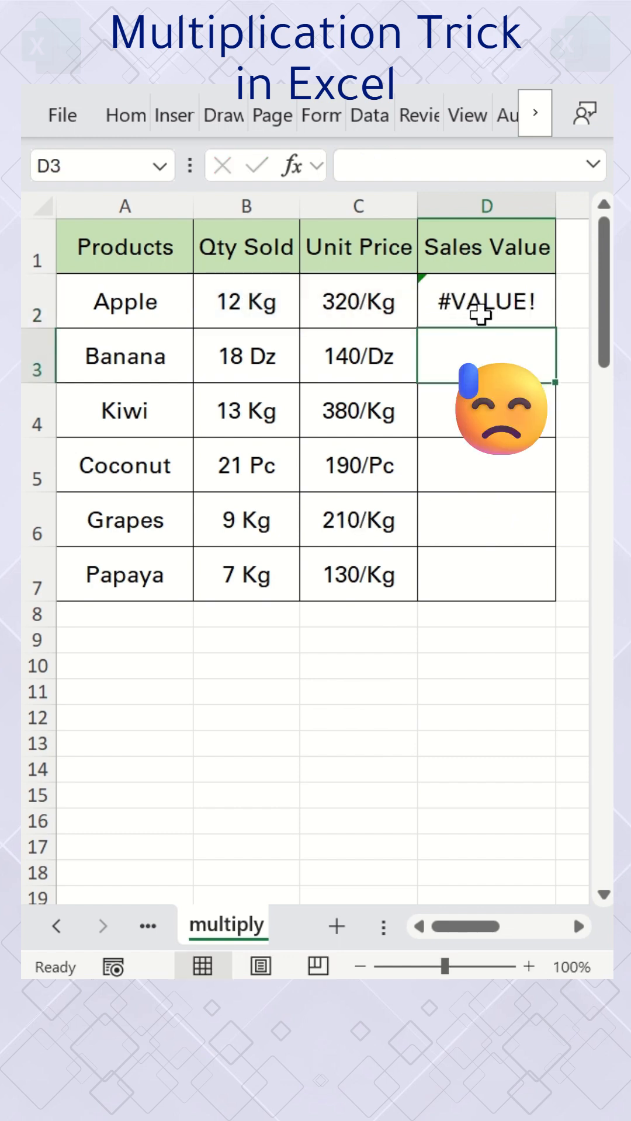
click(486, 300)
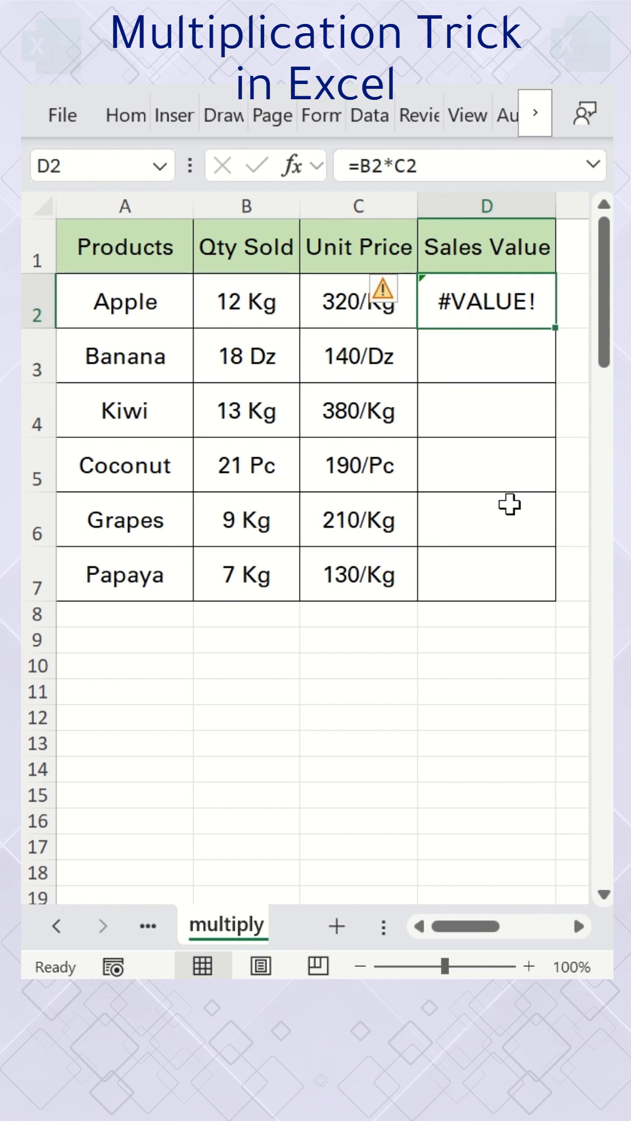
Step: Replace the erroring formula in D2 with the text entry A12*320
key(Delete)
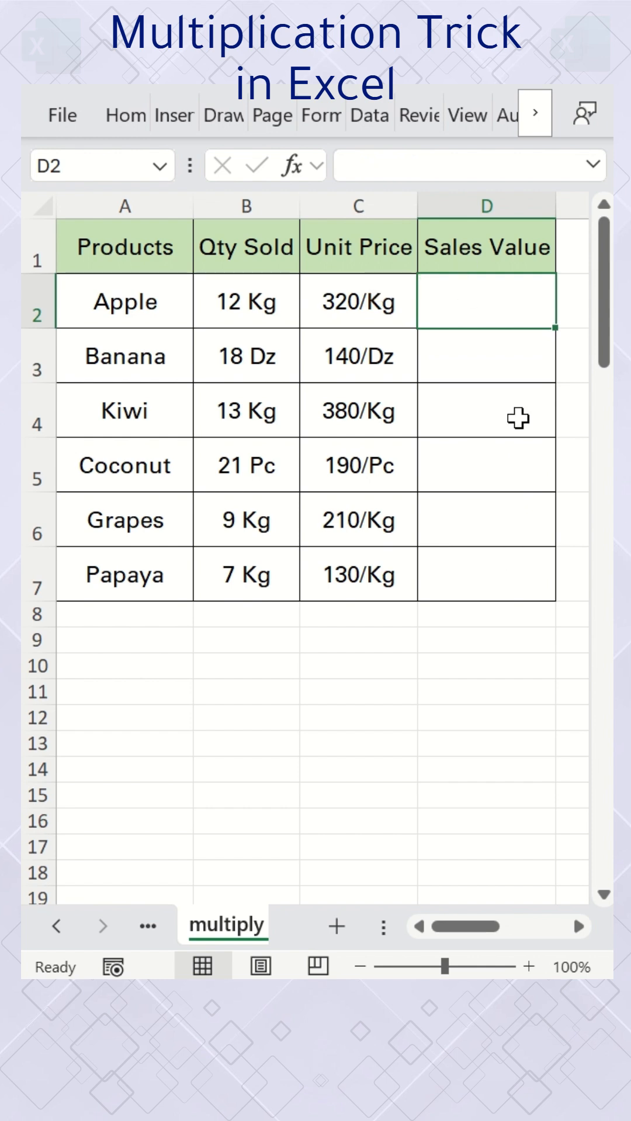
text(A)
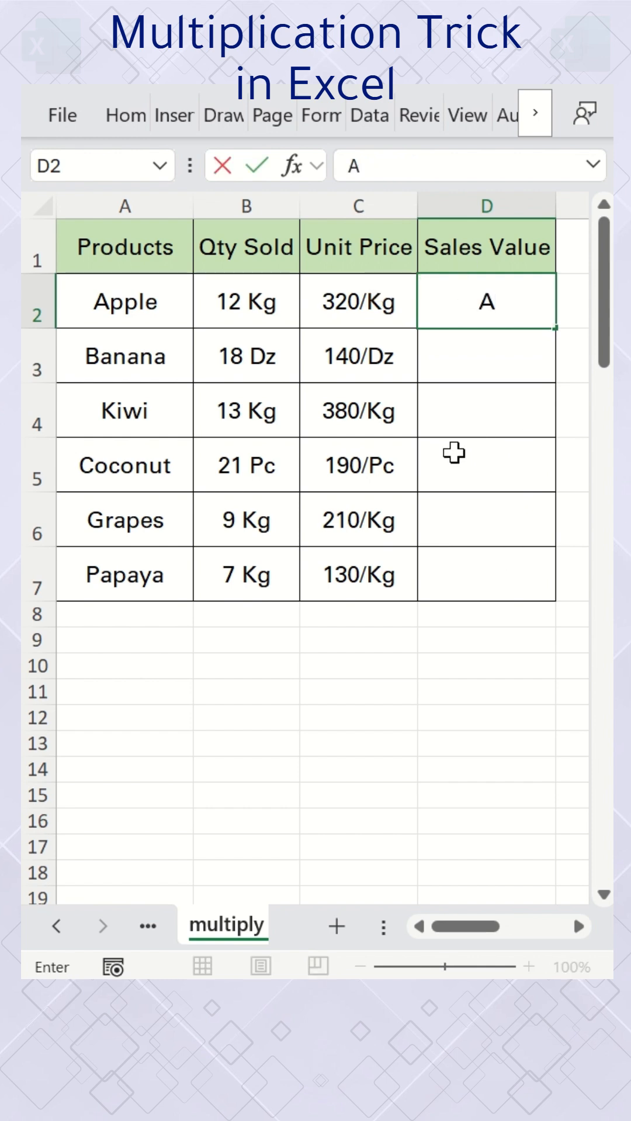
text(12*320)
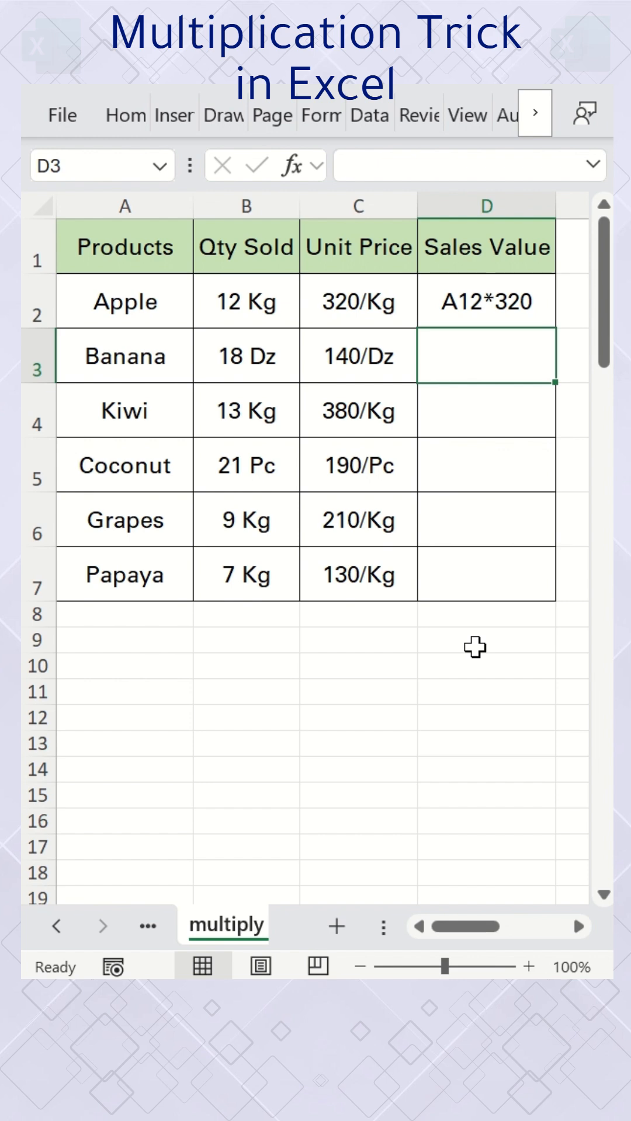
Step: Flash Fill D3:D7 with matching text patterns like A18*140 through A7*130
key(ctrl+e)
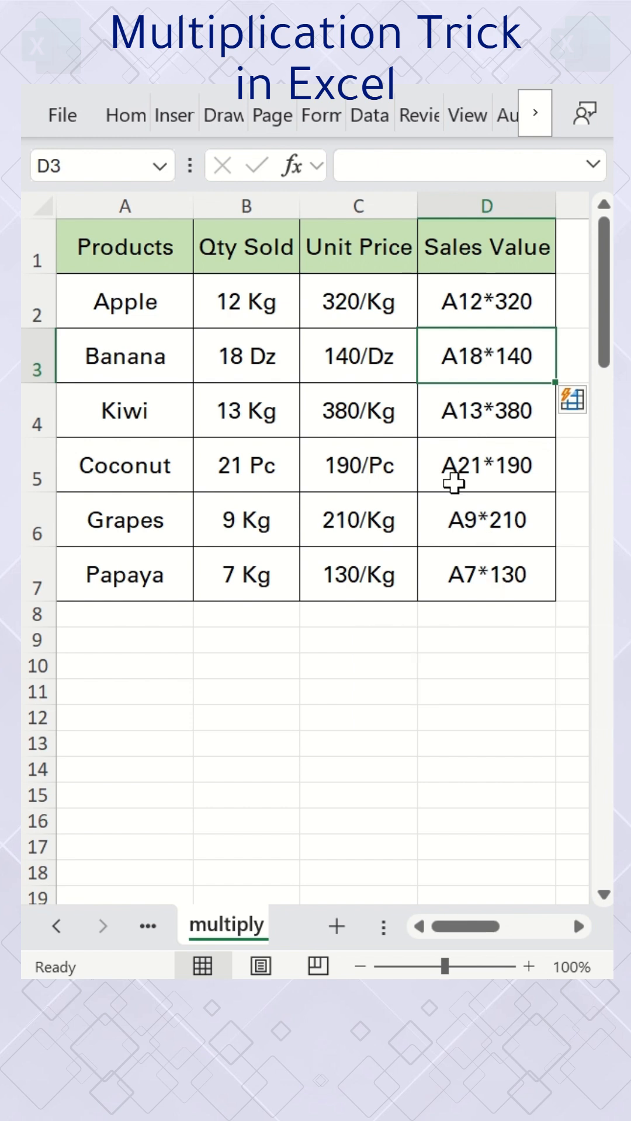
mouse_move(467, 323)
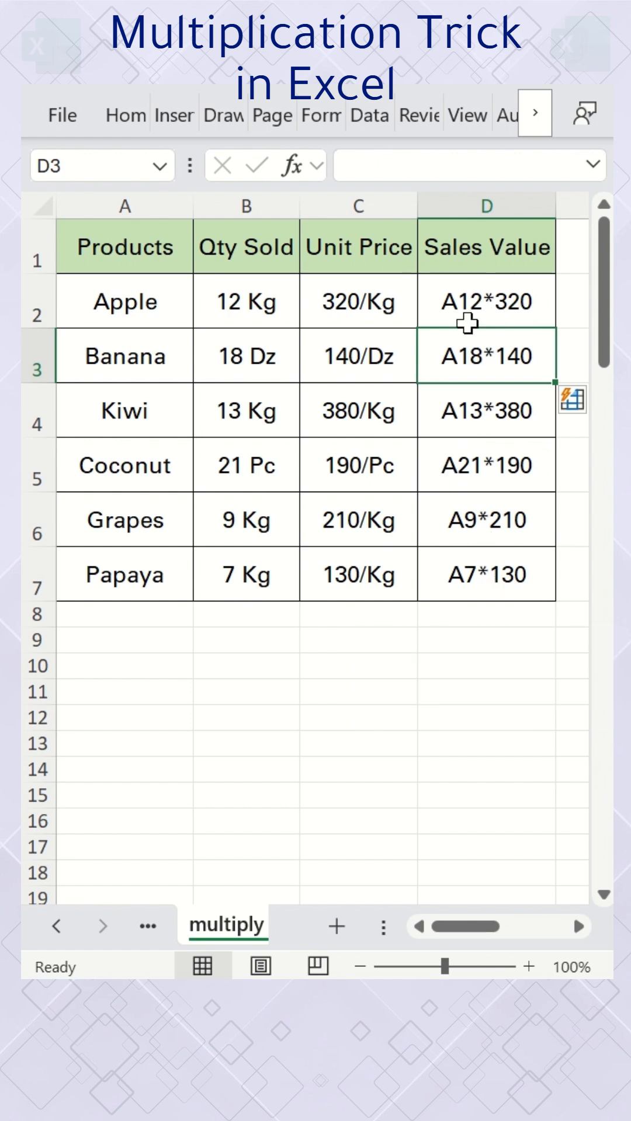
mouse_move(575, 594)
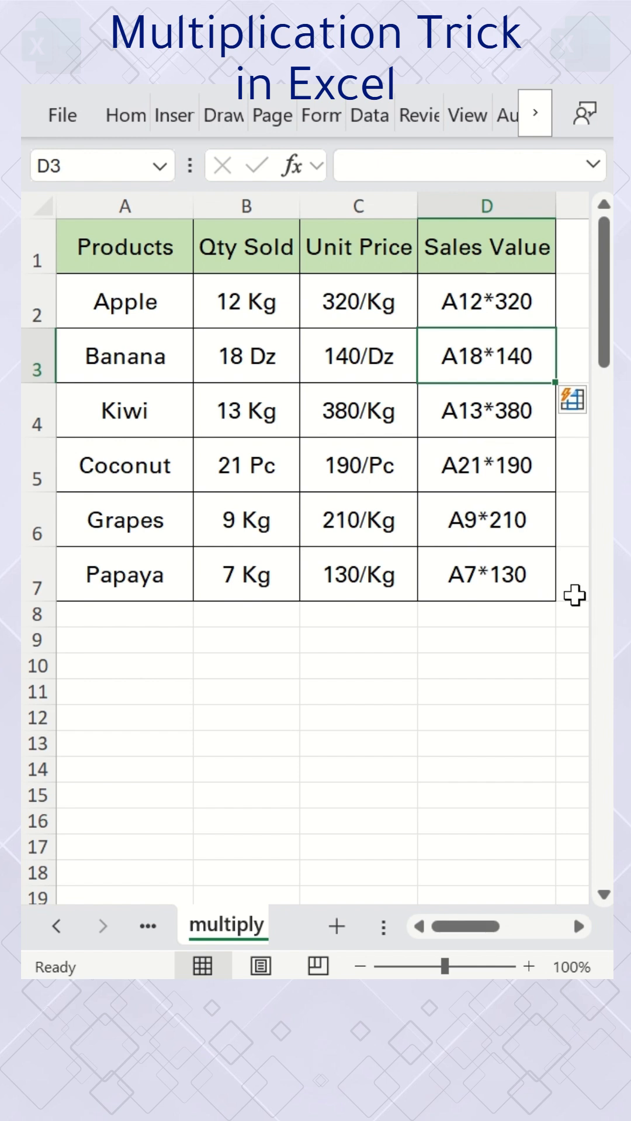
mouse_move(506, 357)
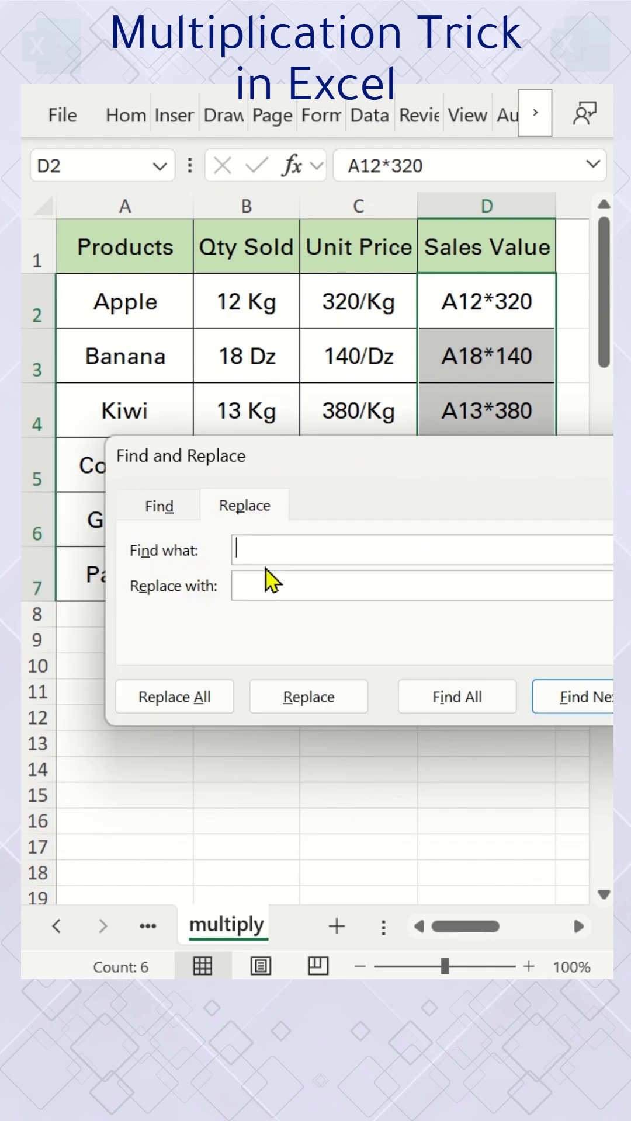
Step: Replace every 'A' with '=' in column D, giving results from 3840 to 910
text(A)
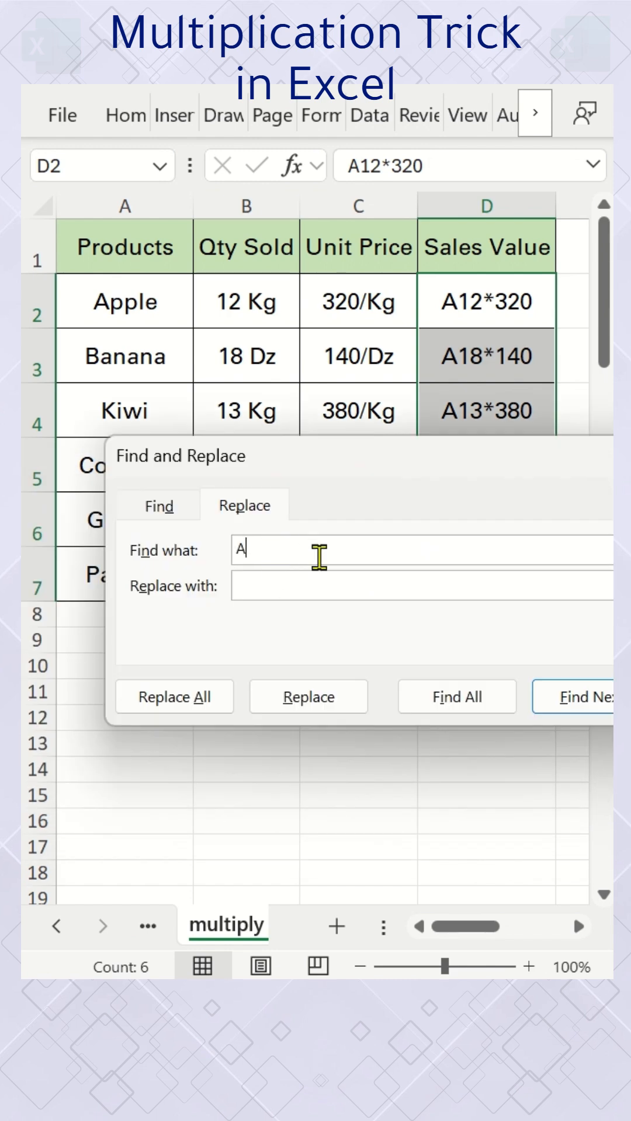
mouse_move(318, 654)
text(=)
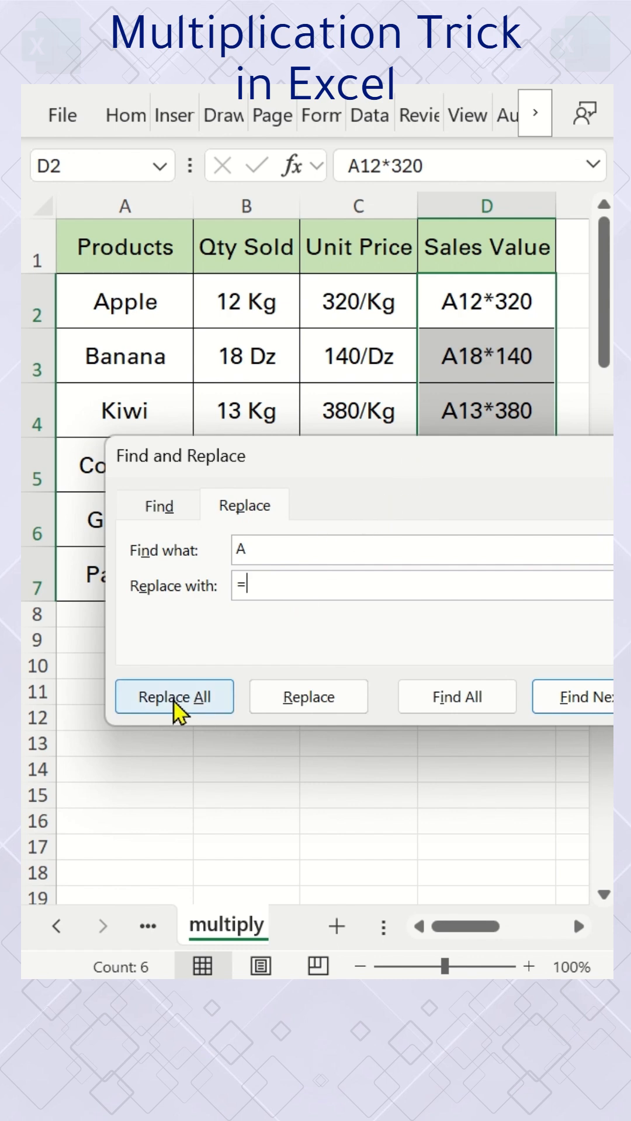
click(174, 695)
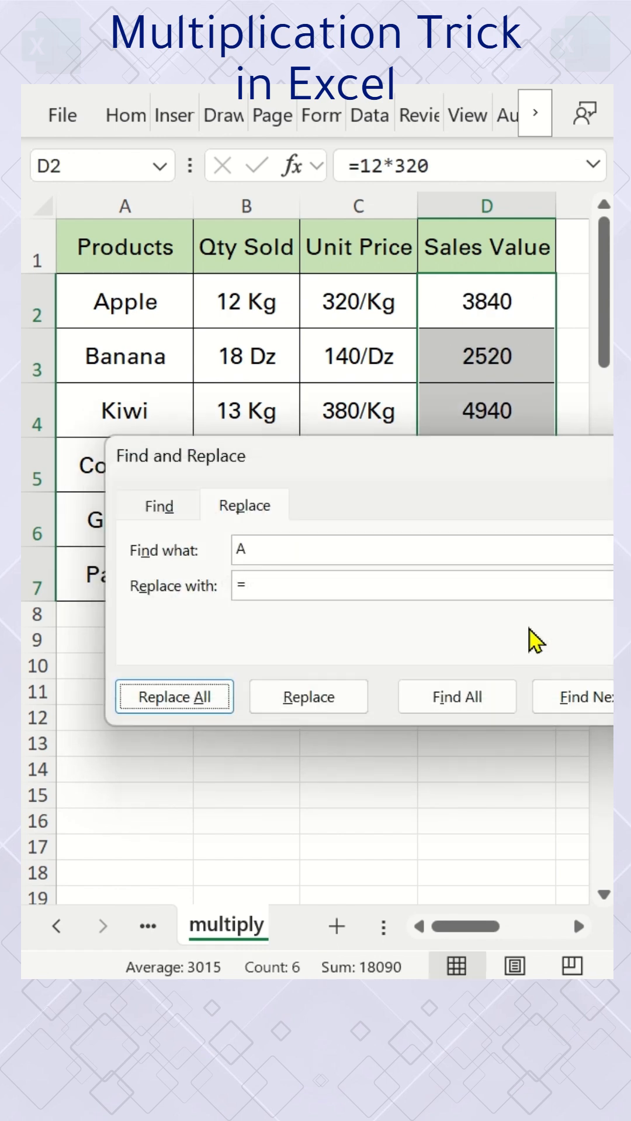
click(174, 696)
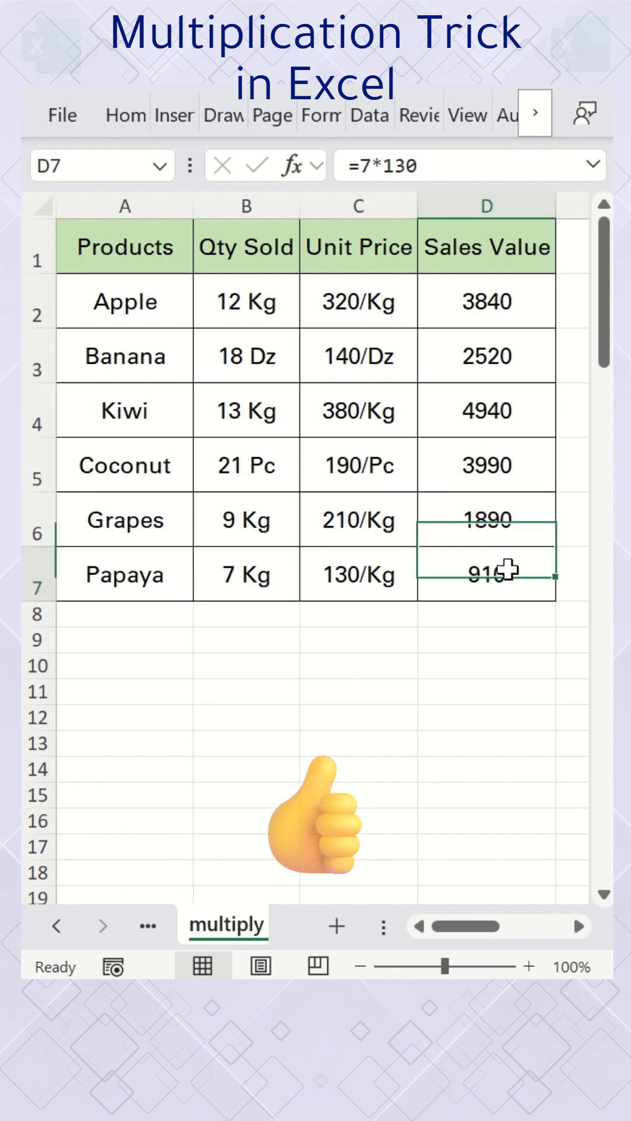